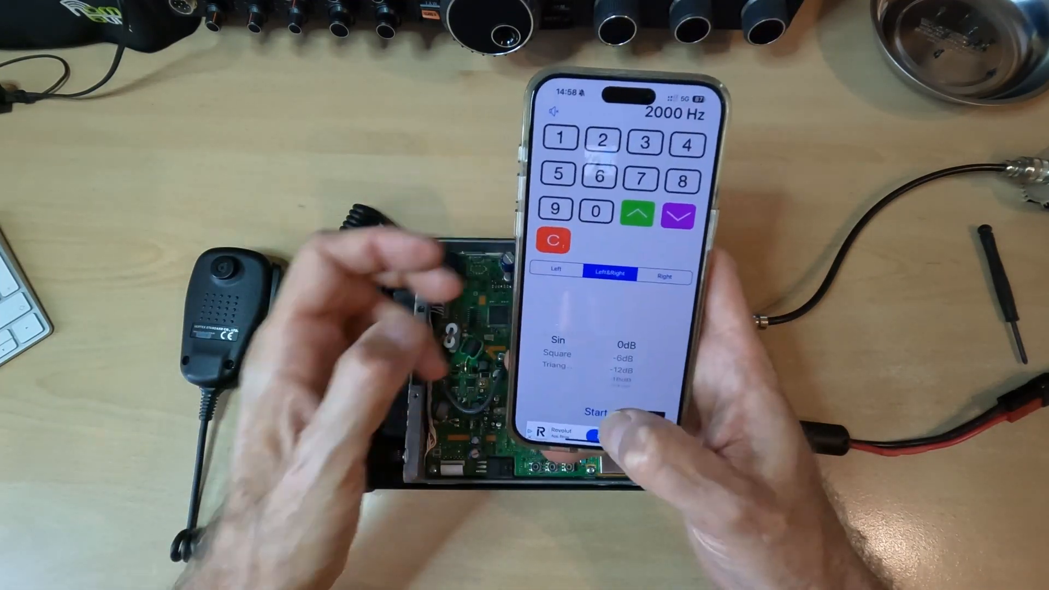
left_click(600, 411)
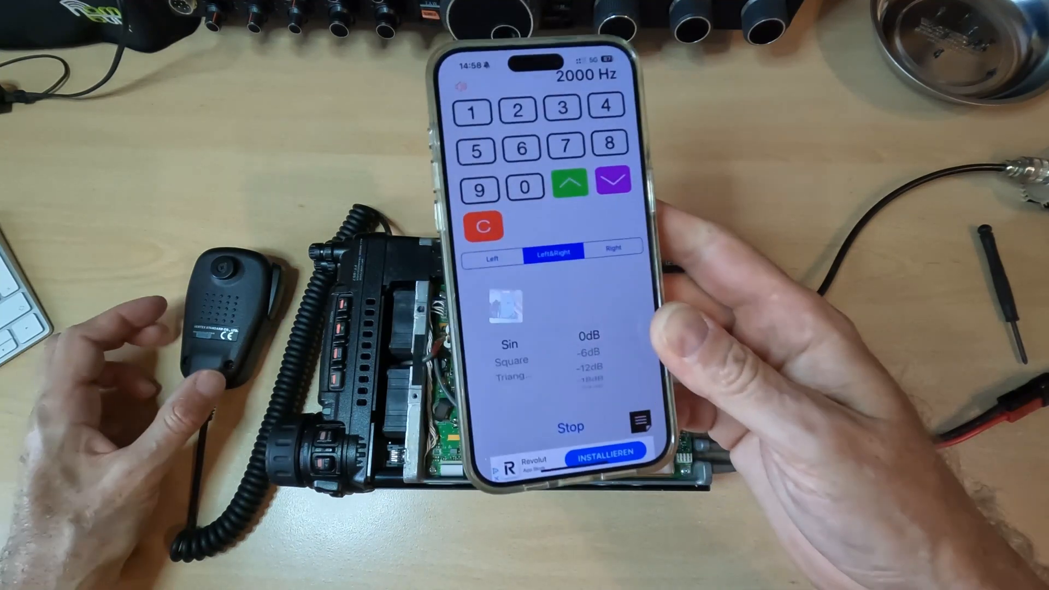